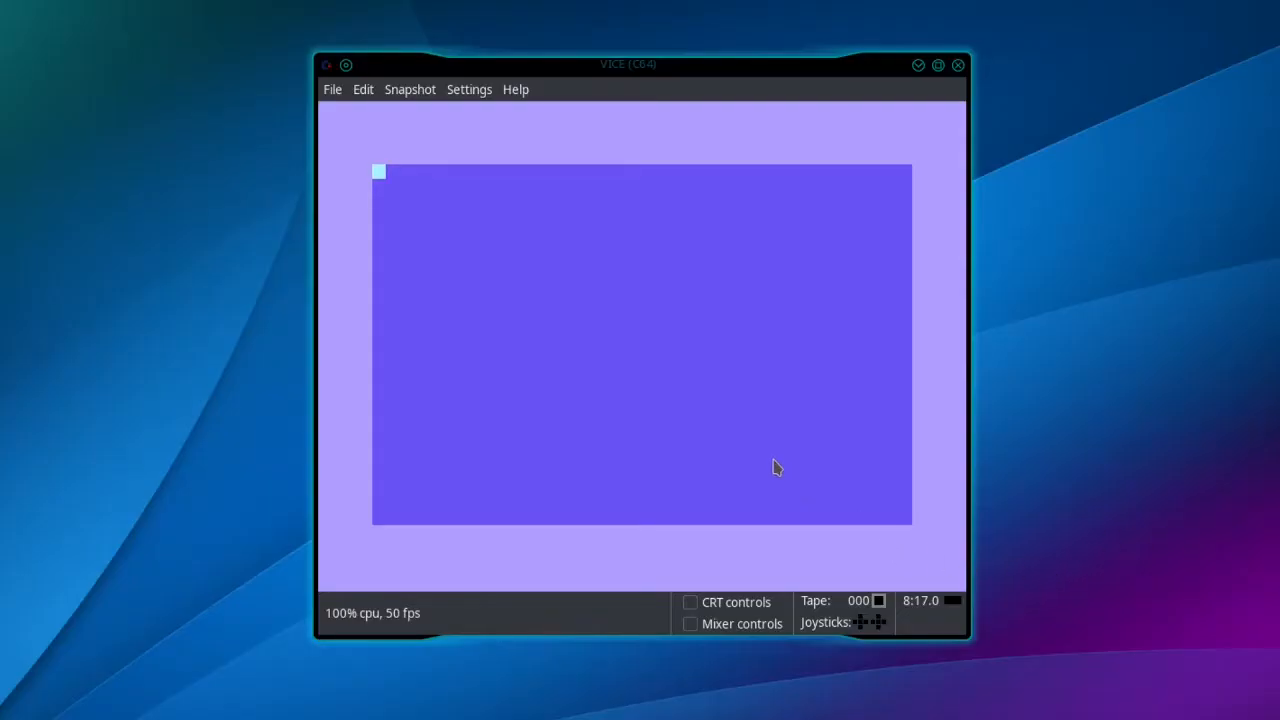
Run LIST to show BASIC program lines 10–120 on the C64 screen
type("LI")
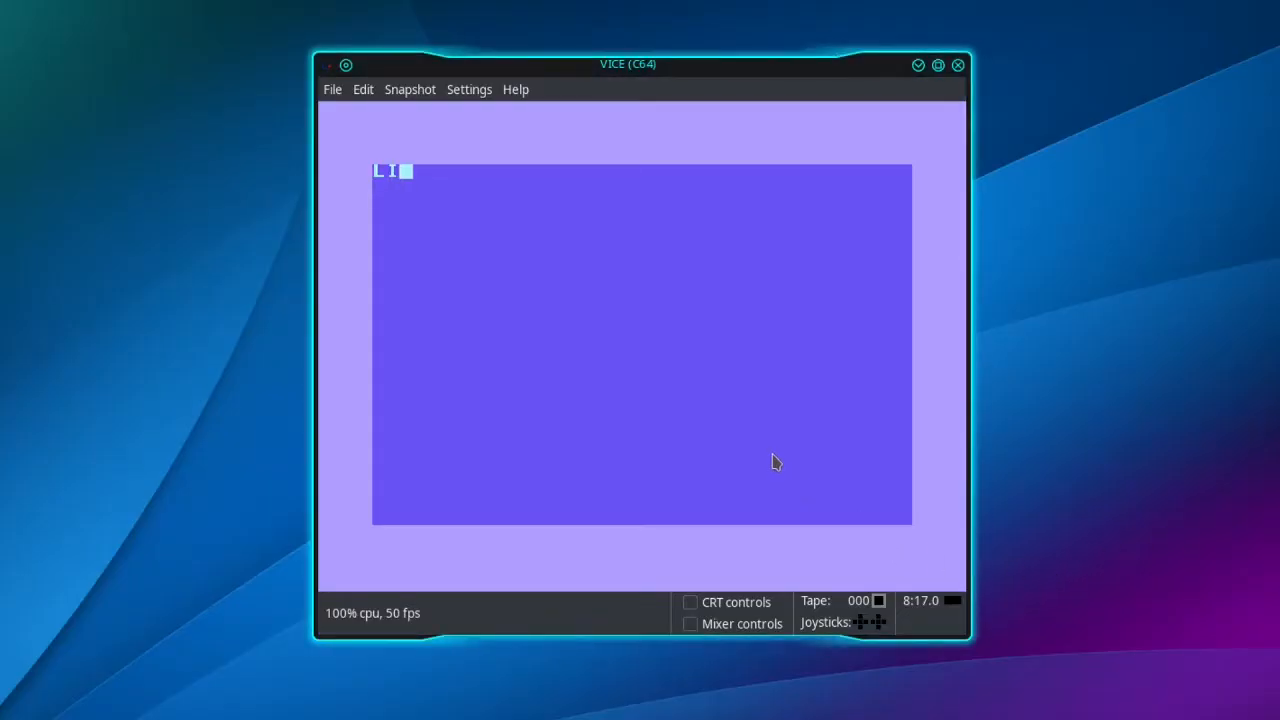
key("Return")
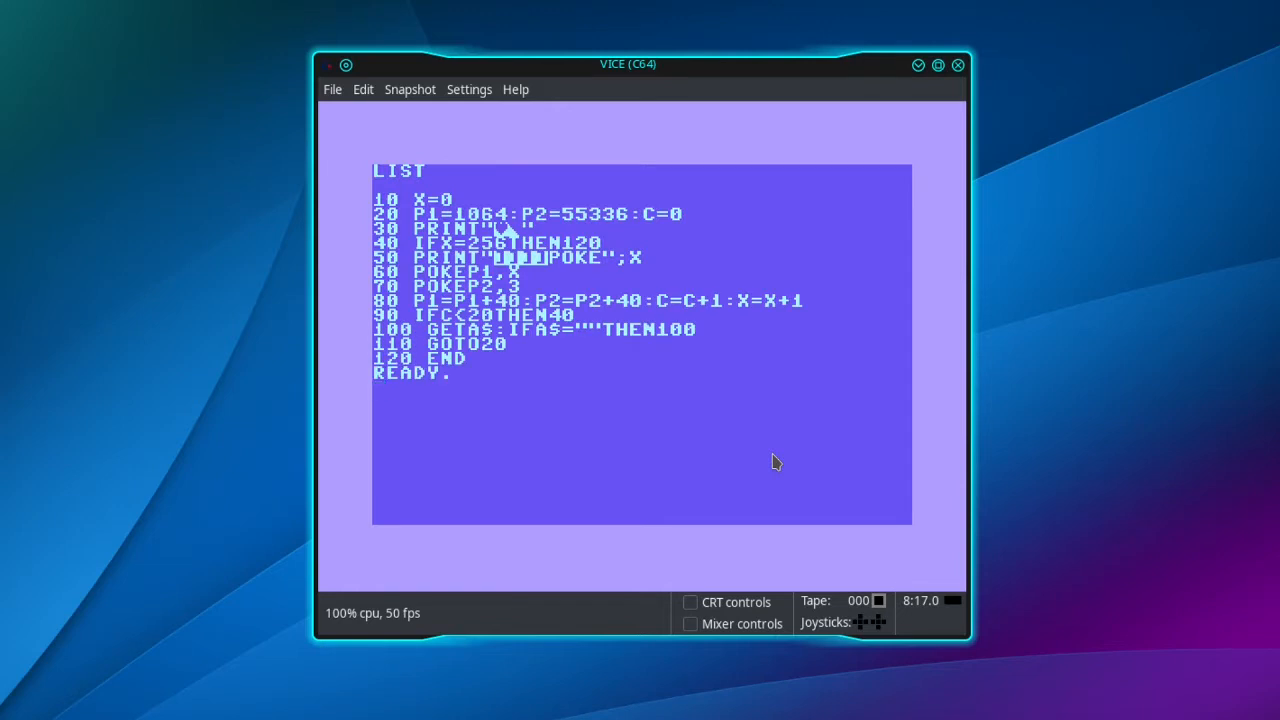
mouse_move(687, 340)
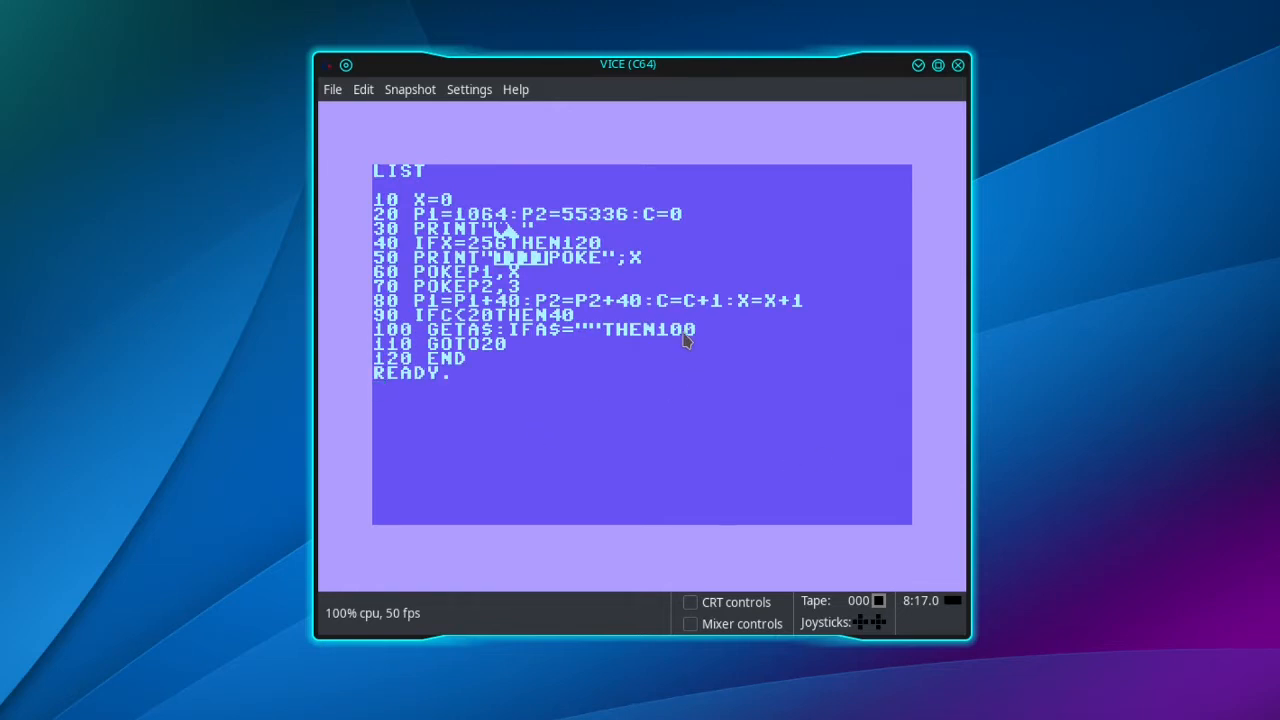
mouse_move(475, 95)
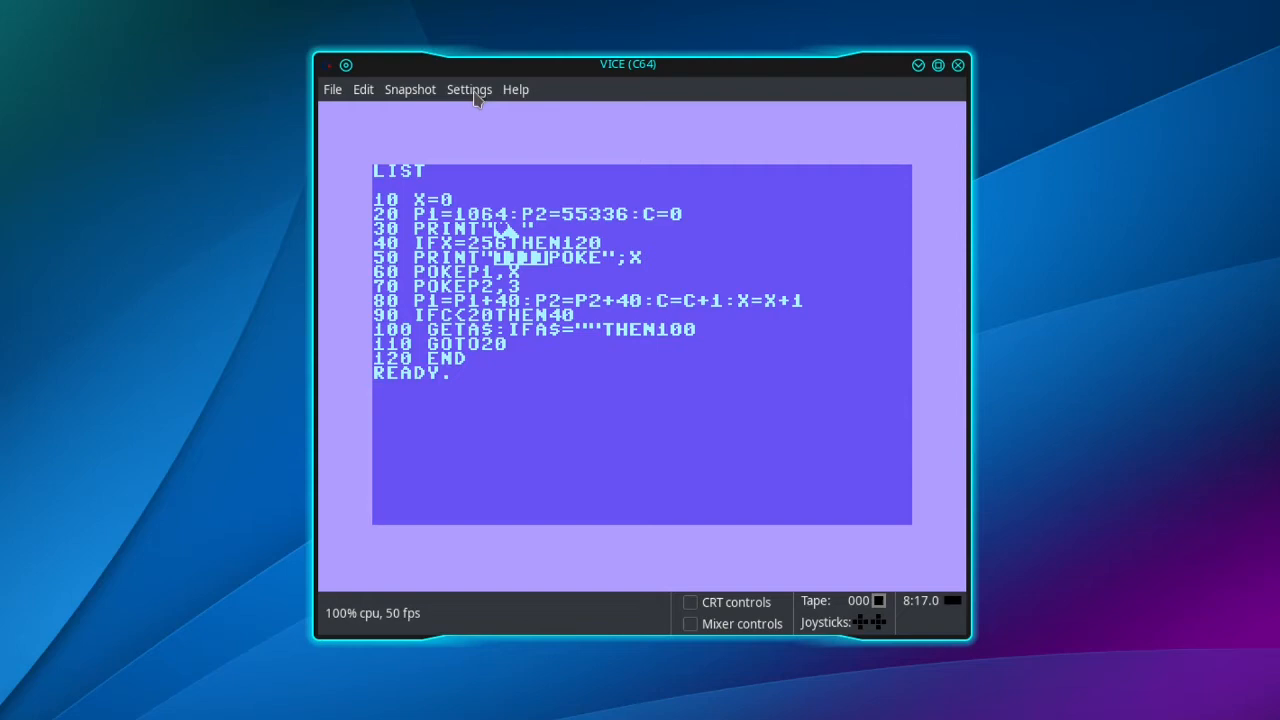
Set printer #4 to file system access with IEC device enabled, dumping output to print.dump
left_click(469, 89)
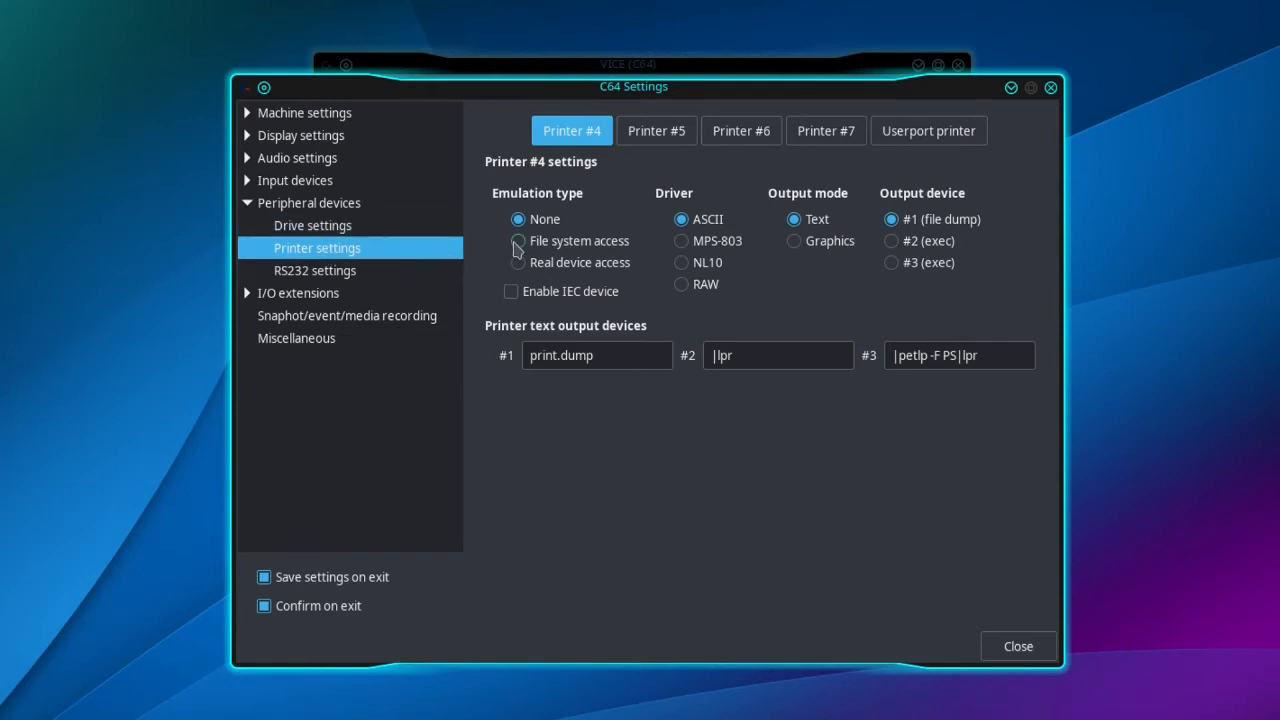
left_click(518, 241)
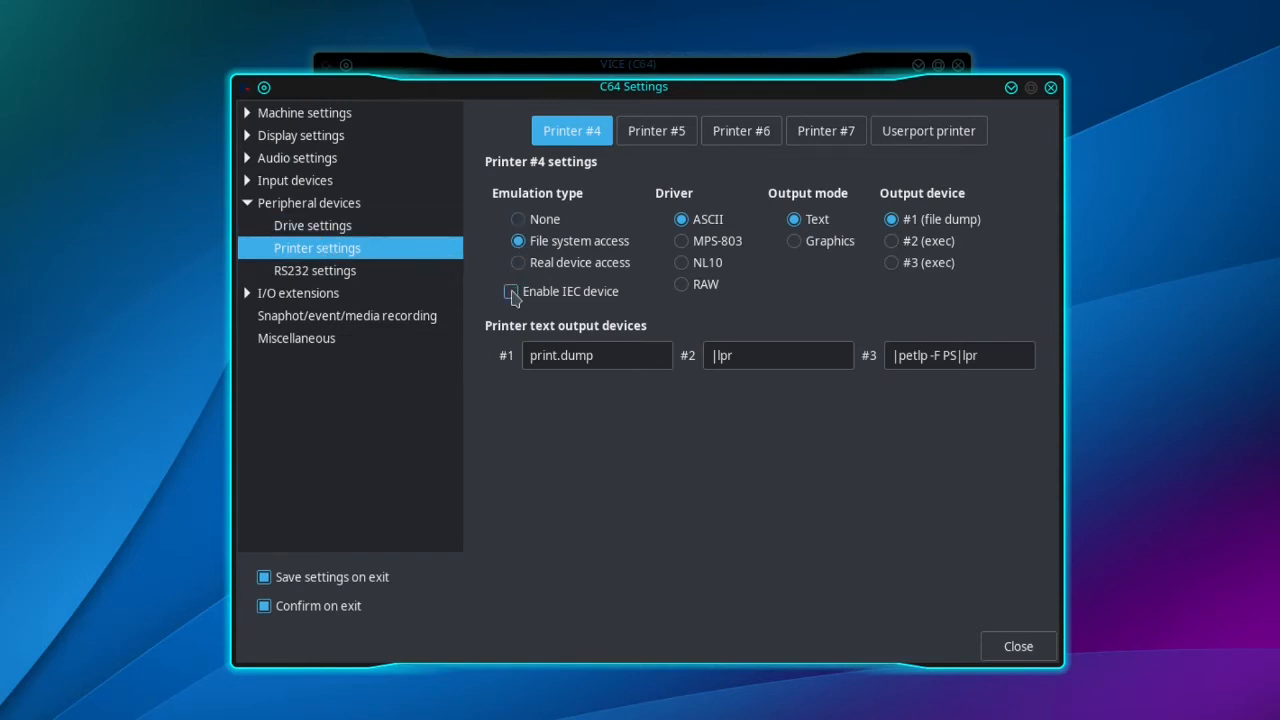
left_click(511, 291)
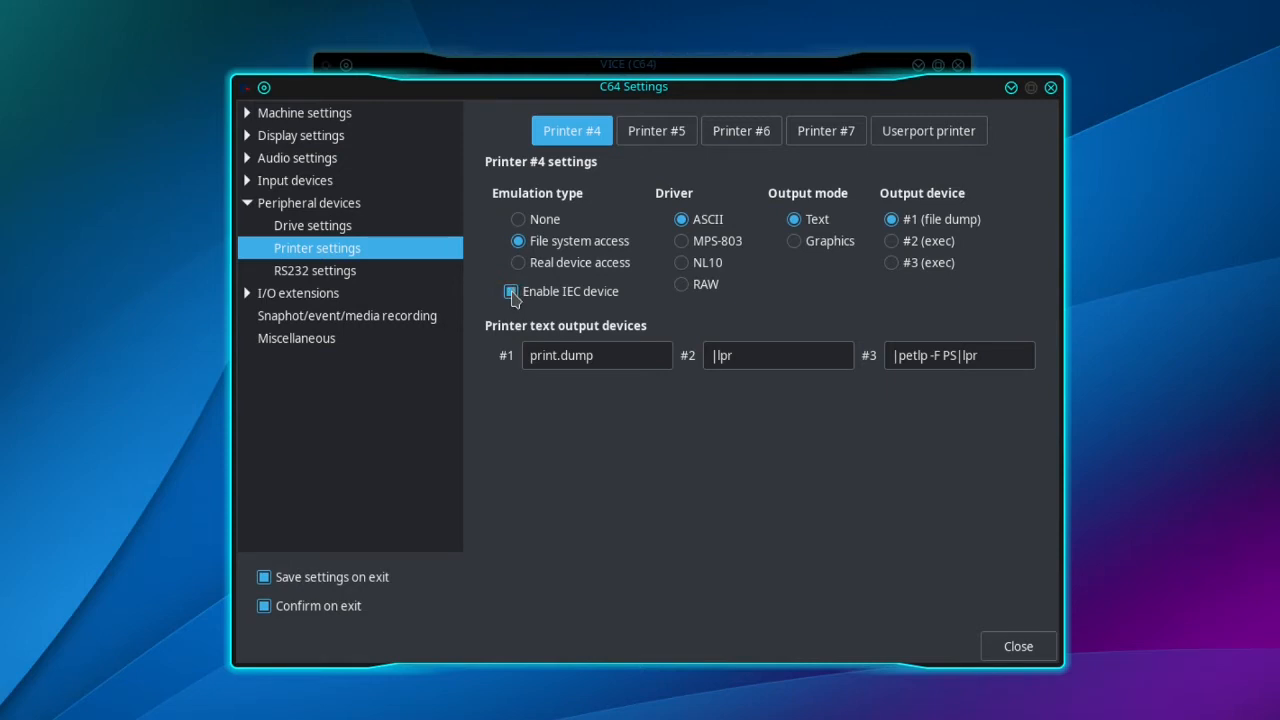
left_click(510, 291)
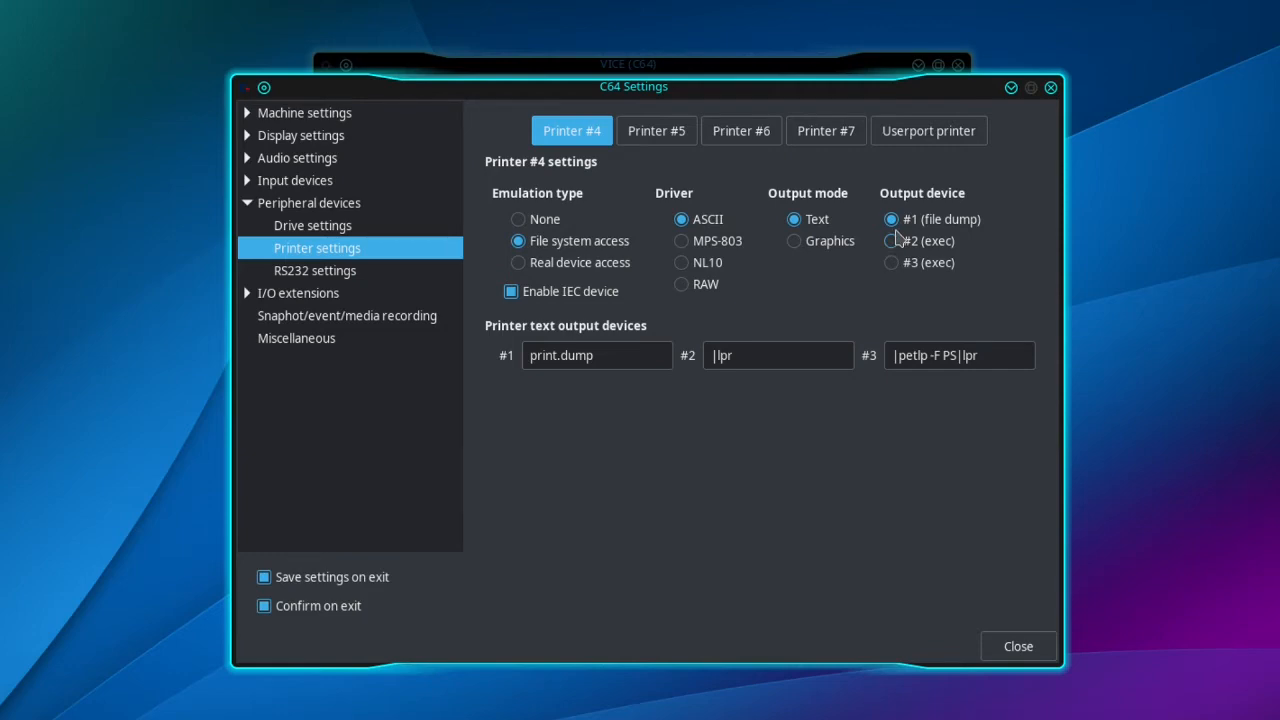
left_click(1017, 646)
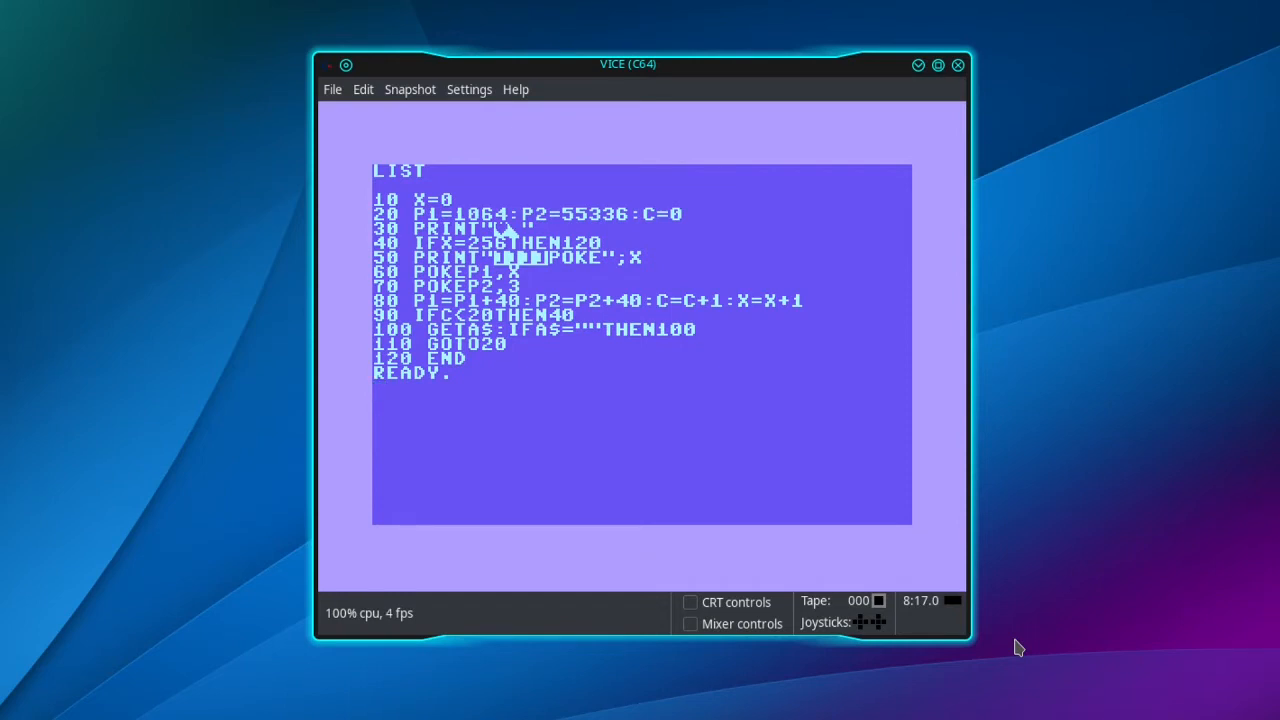
Enter OPEN4,4 then CMD4:LIST to send the listing to printer 4
type("OPEN")
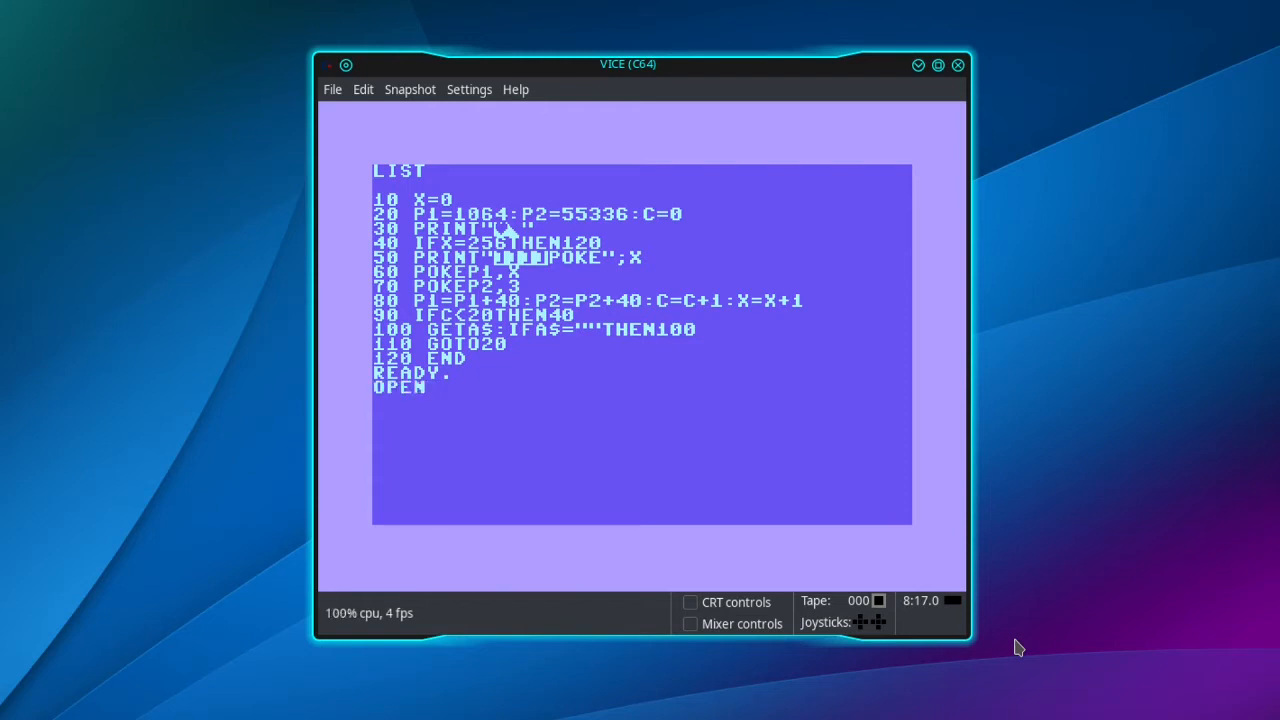
type("4,4")
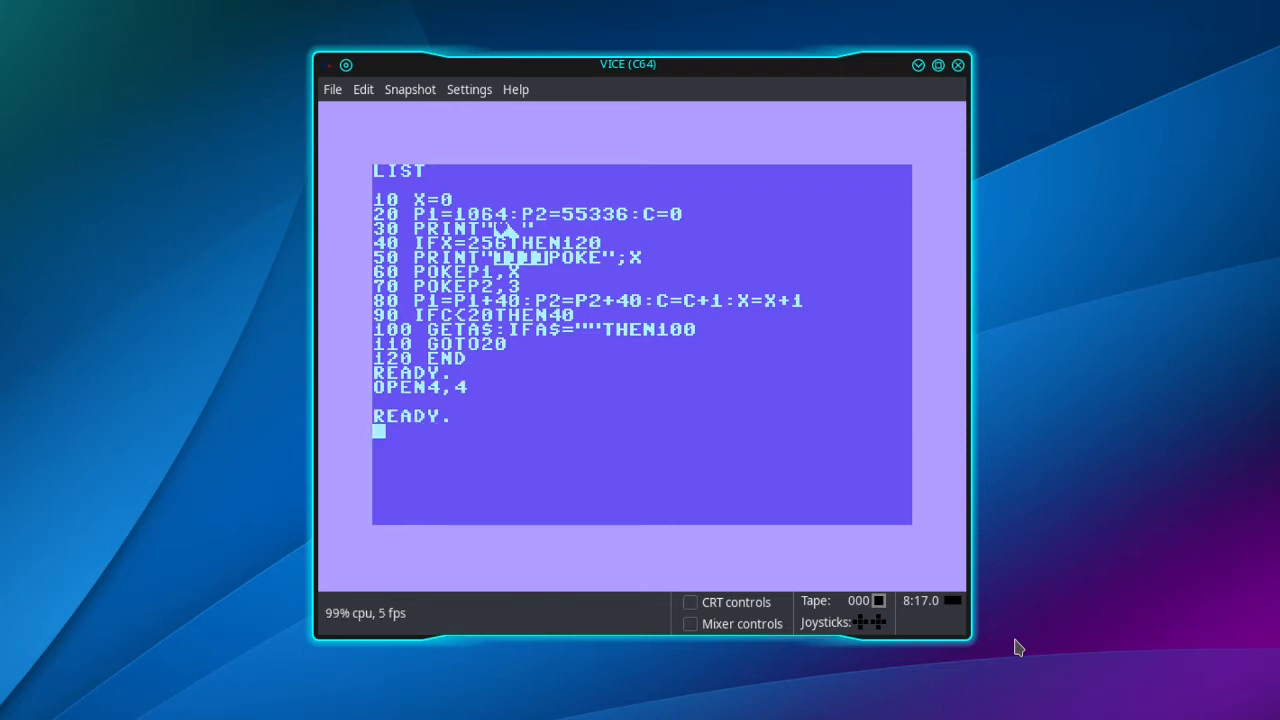
type("CM")
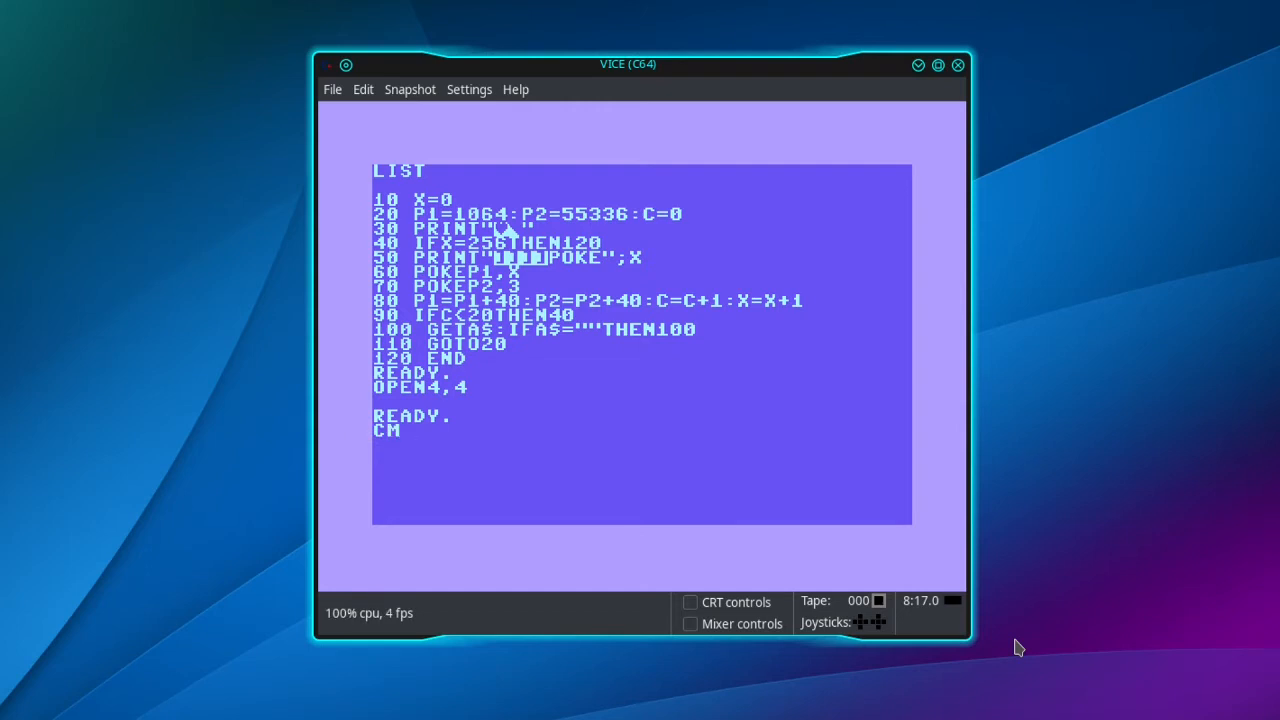
type("D4")
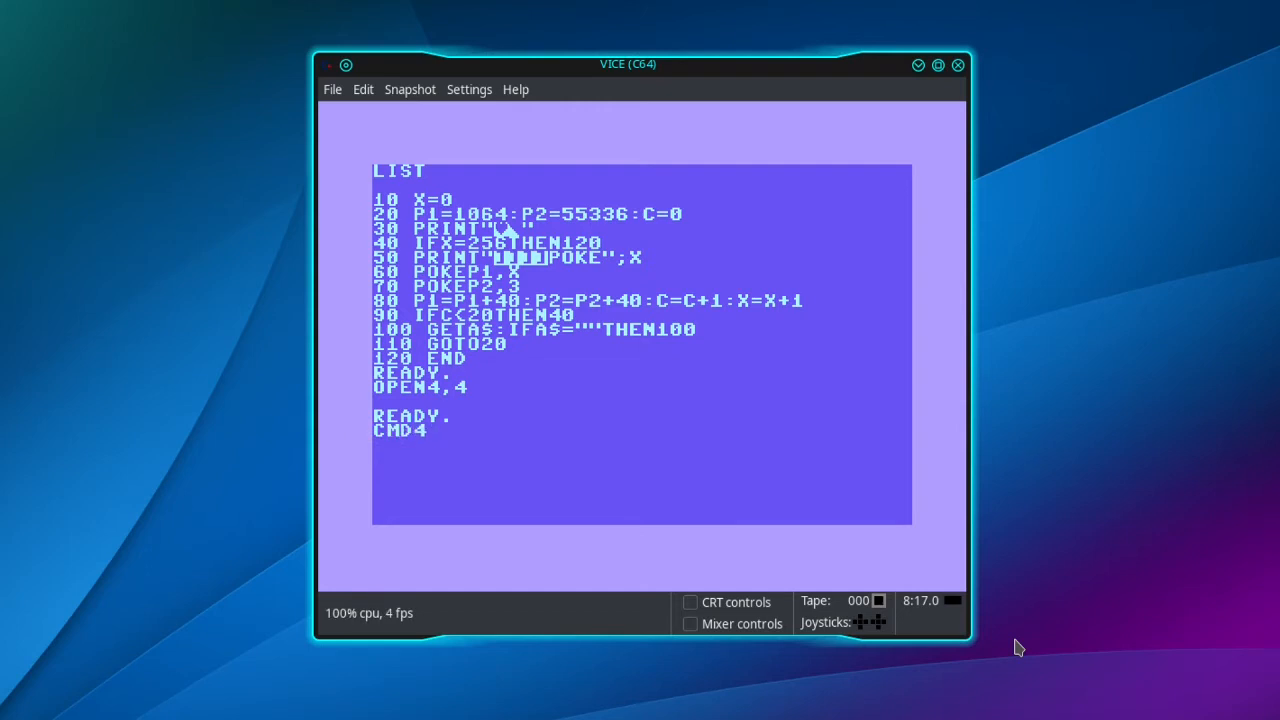
type("L")
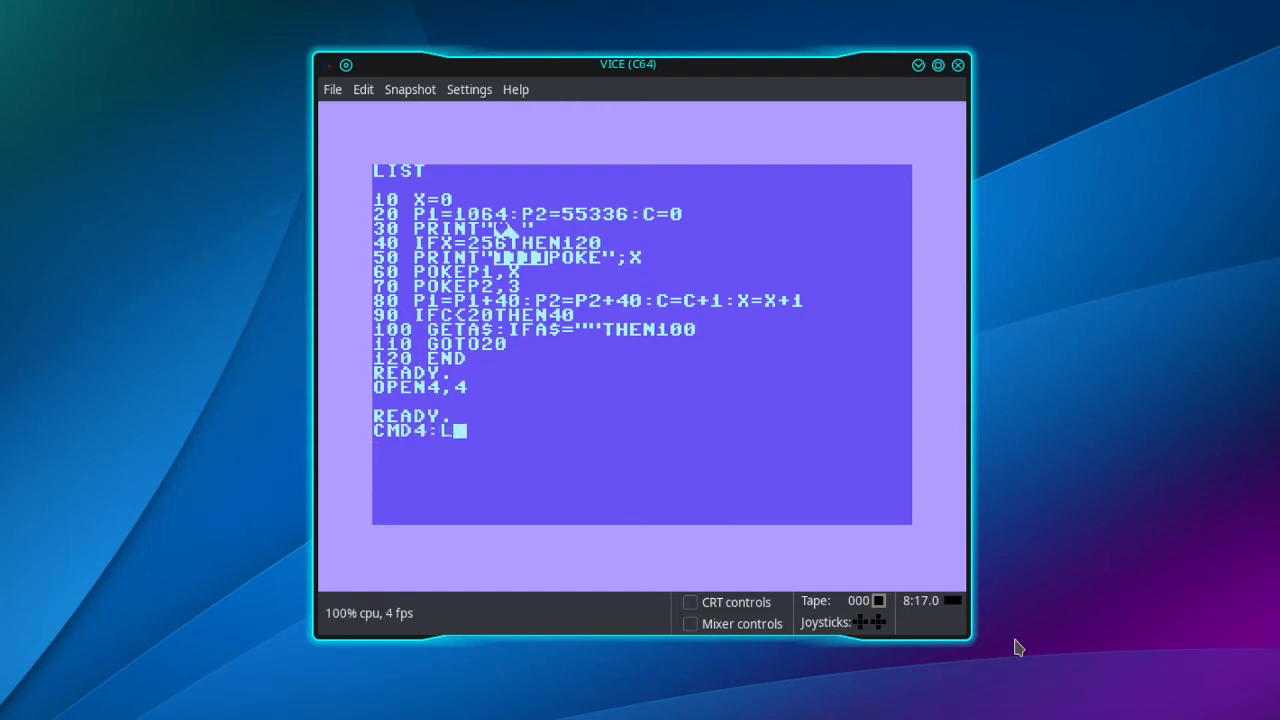
type("IST")
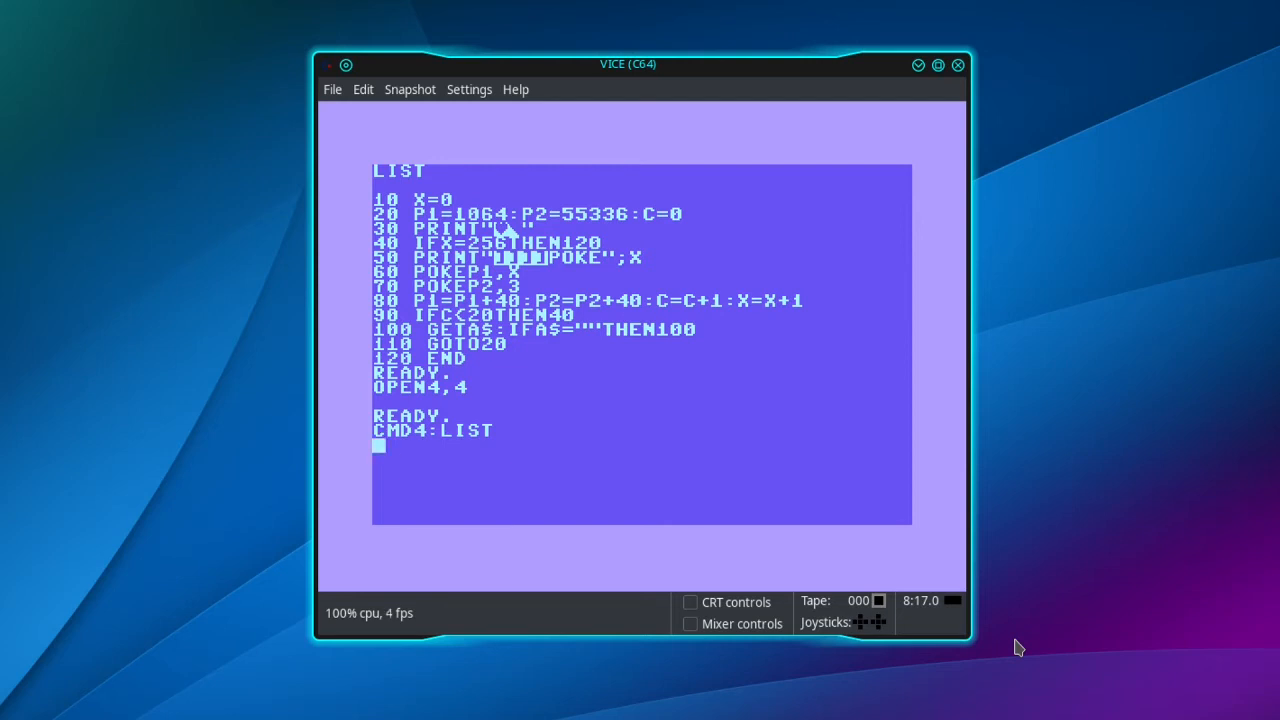
Run PRINT#4:CLOSE4 to flush the printer channel, then close the emulator
type("PR")
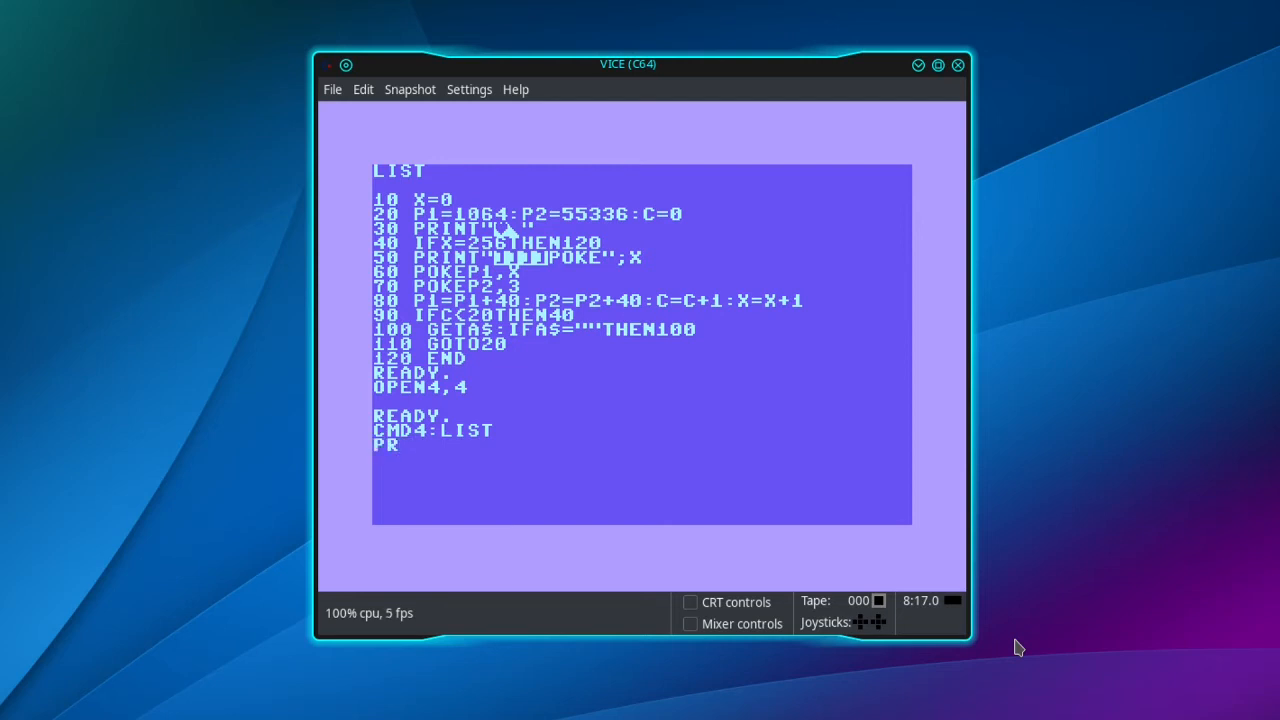
type("INT")
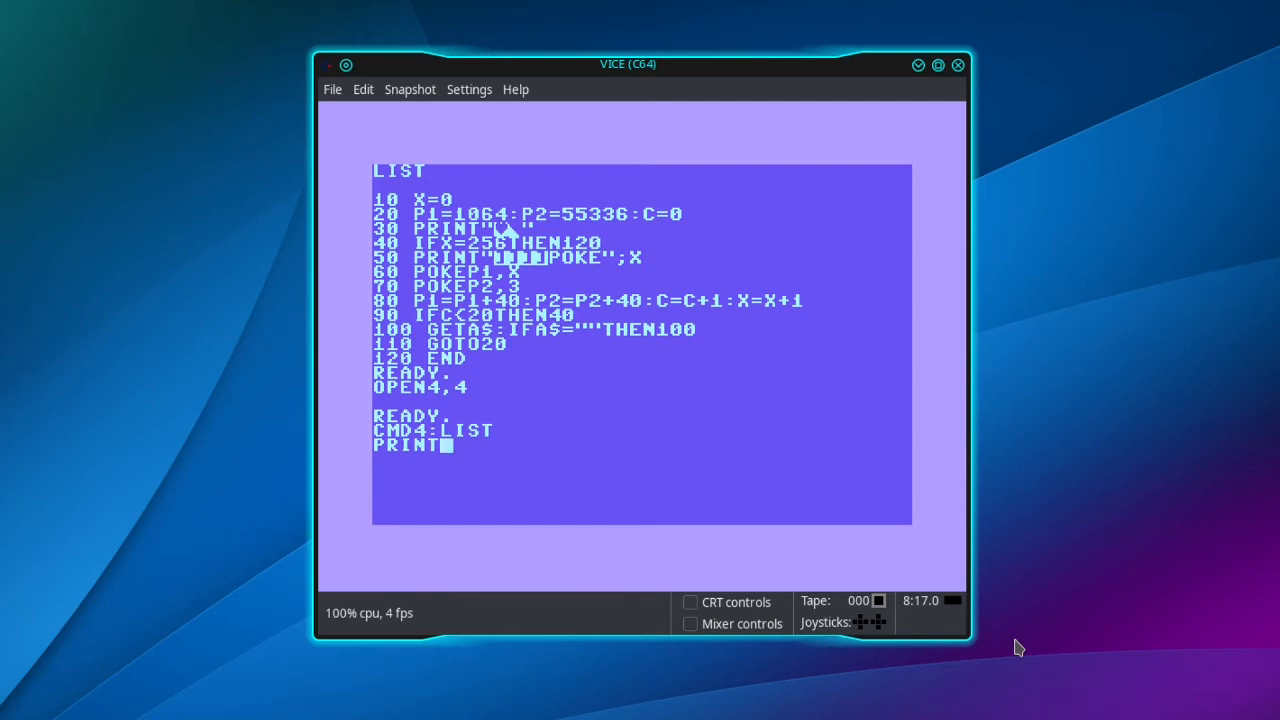
type("#")
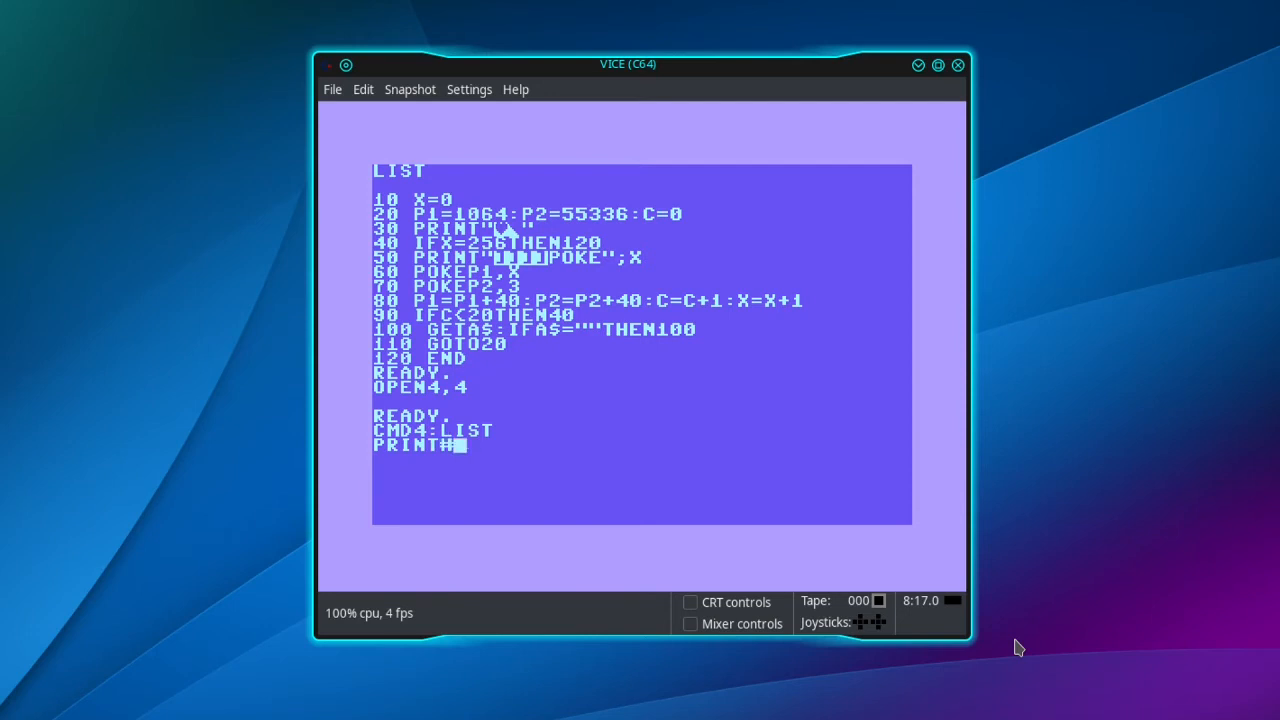
type("4:")
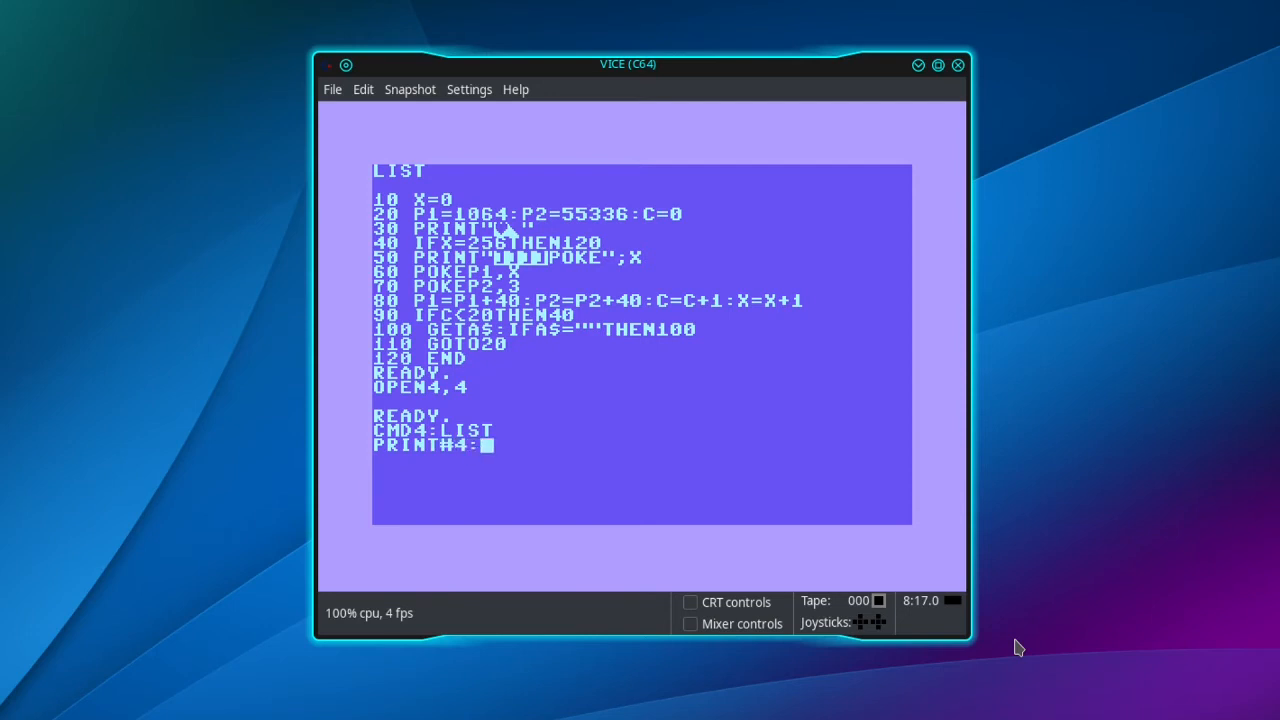
type("CLOSE4")
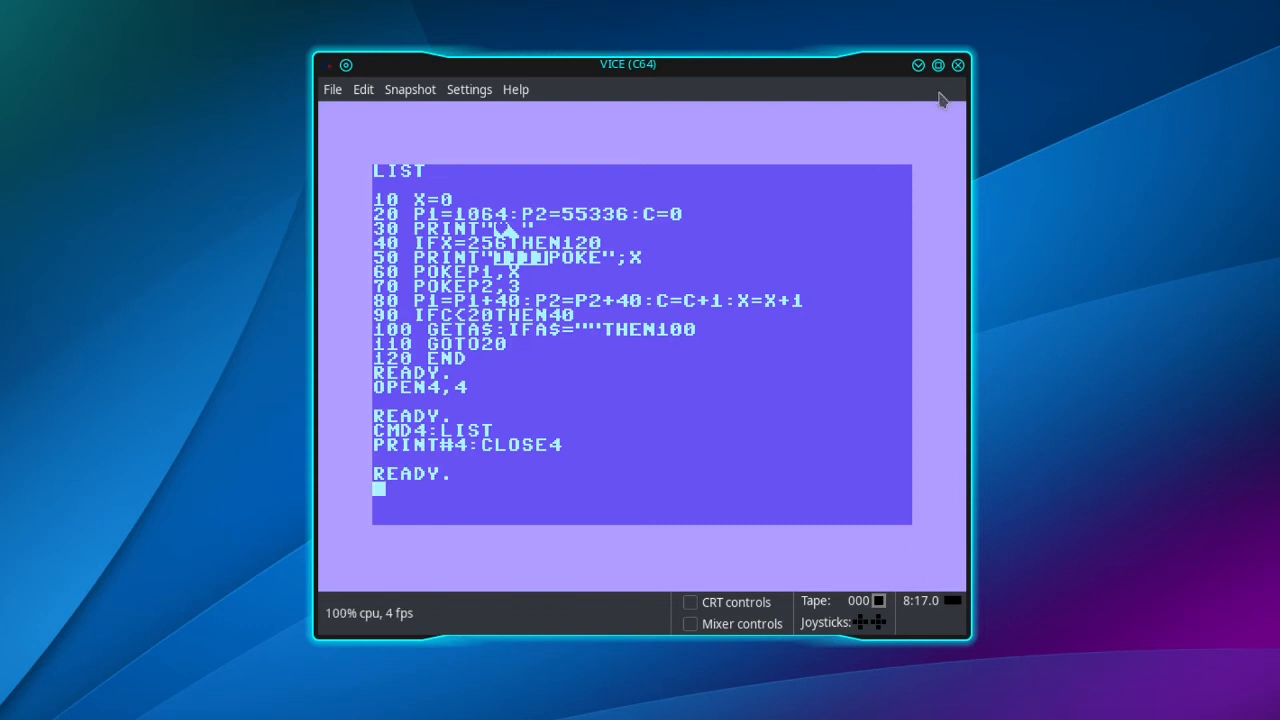
left_click(957, 65)
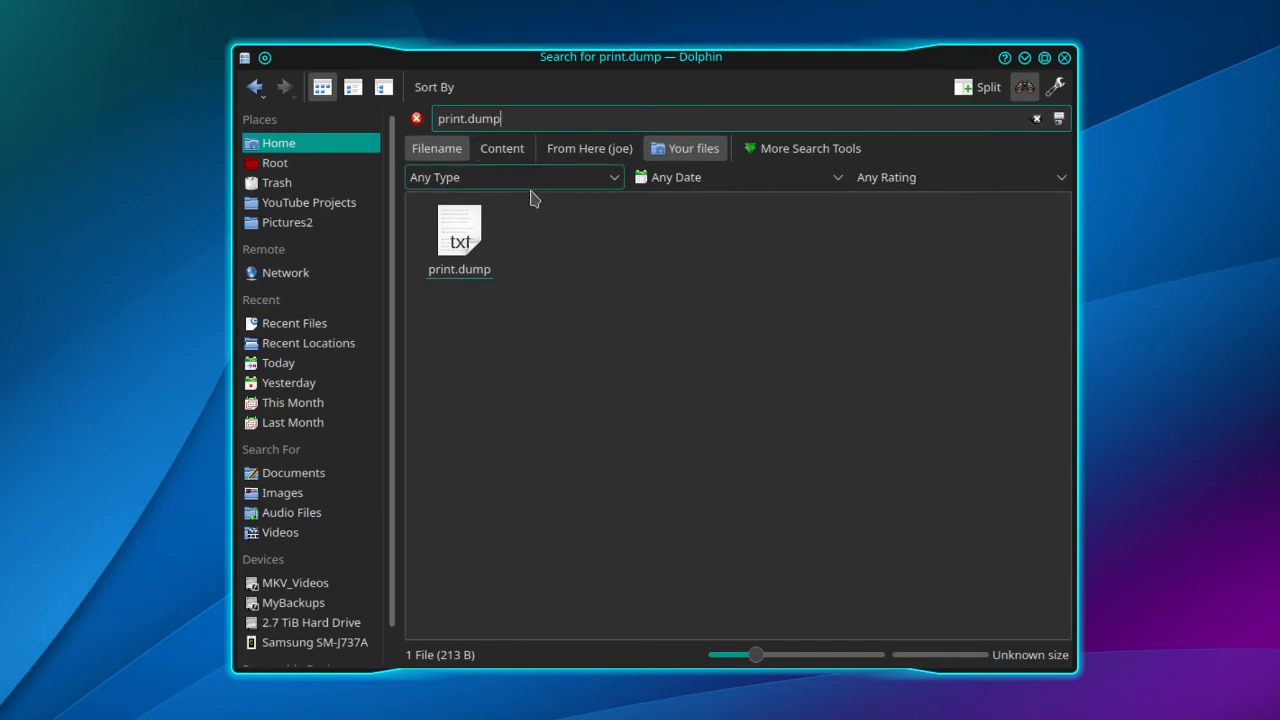
Open print.dump from the search results in Kate
left_click(459, 235)
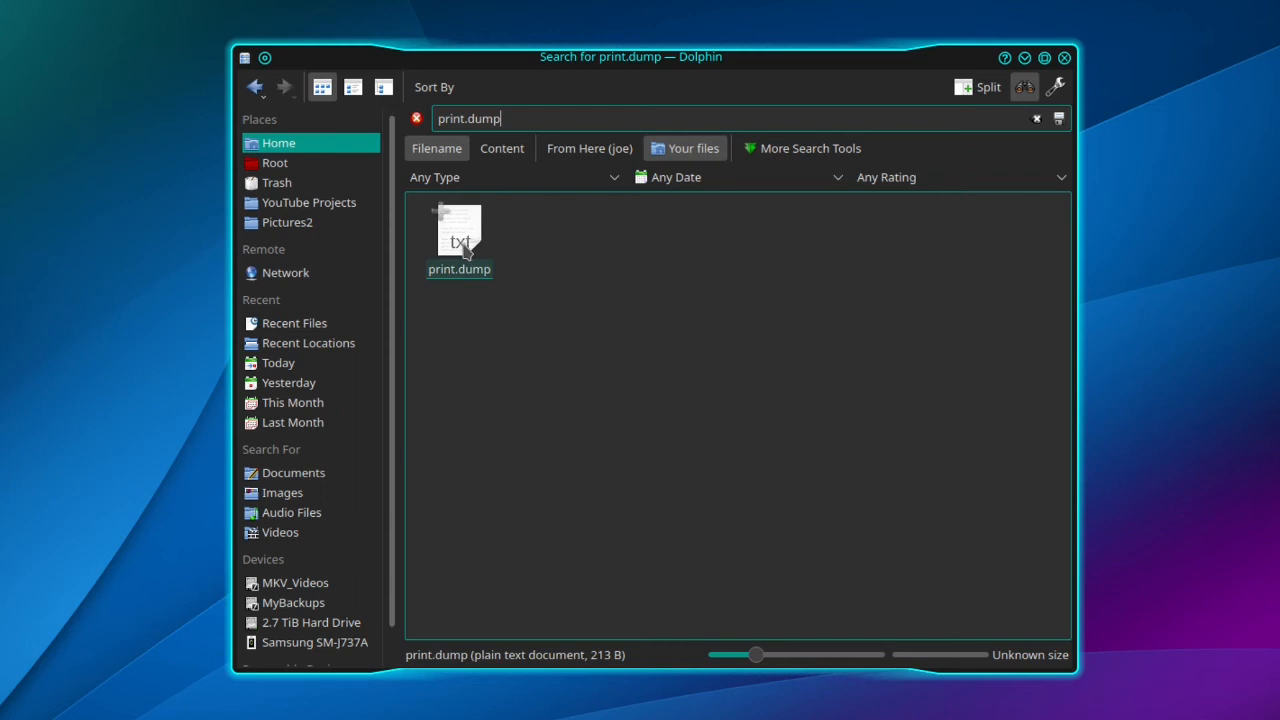
double_click(459, 240)
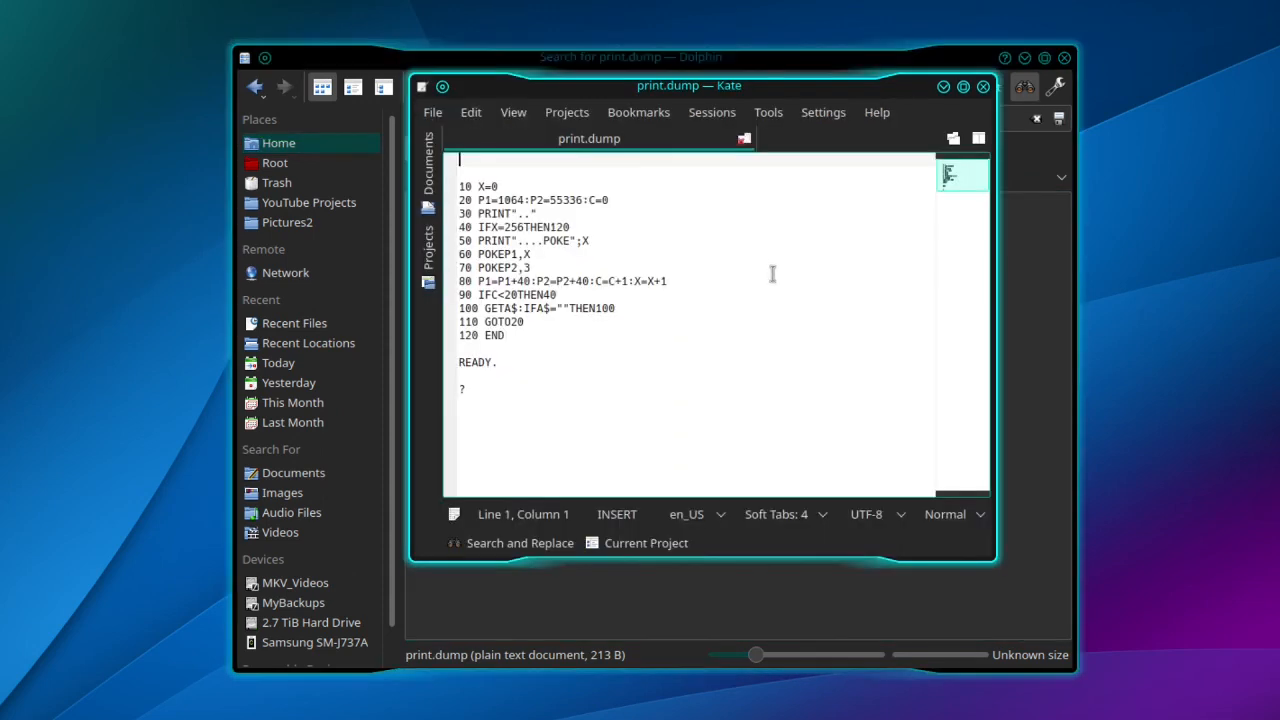
mouse_move(580, 348)
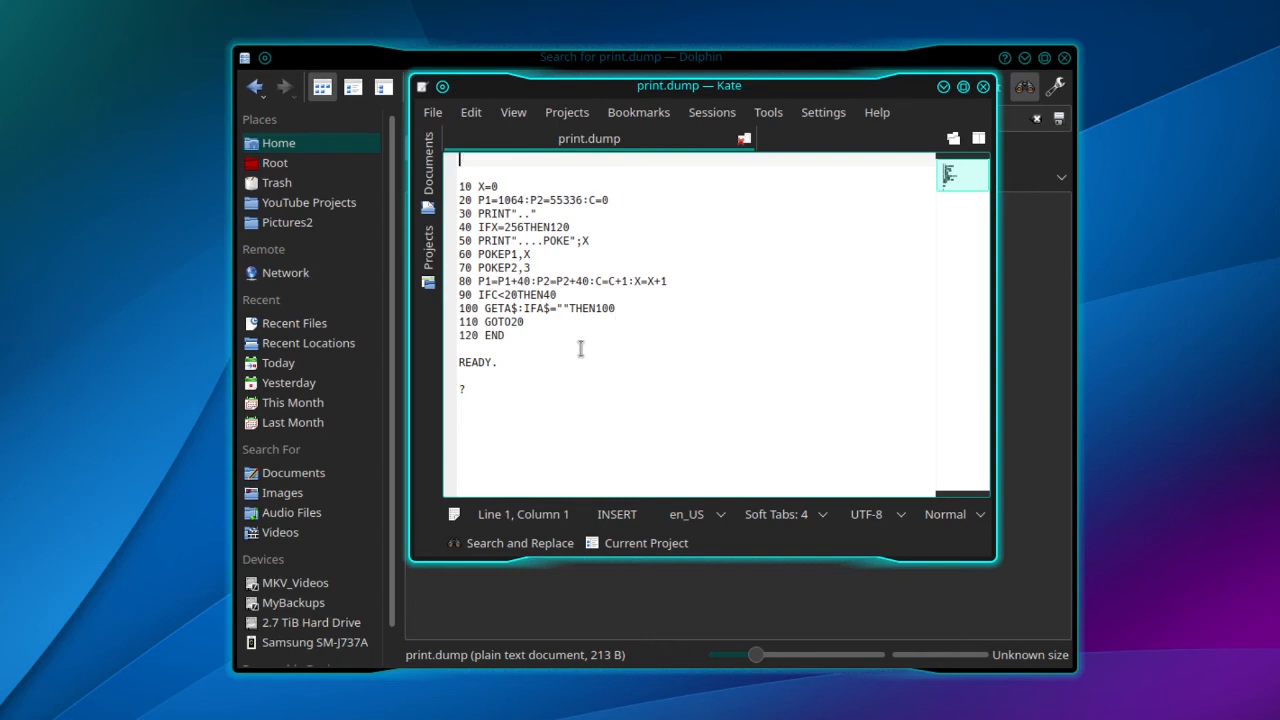